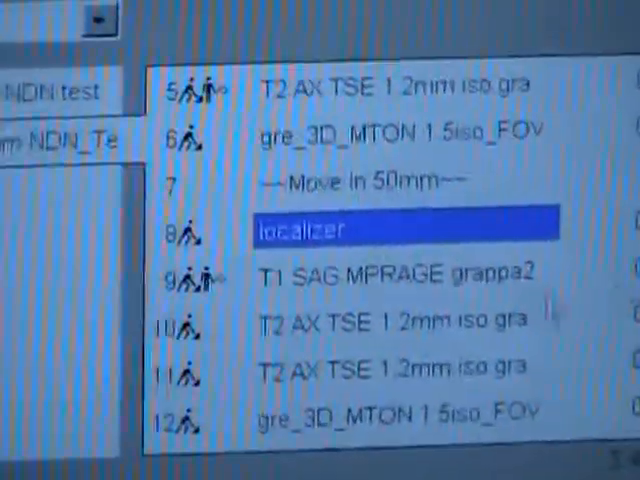
Select the T1 SAG MPRAGE grappa2 protocol, step 9 below the localizer, in the exam queue
click(390, 273)
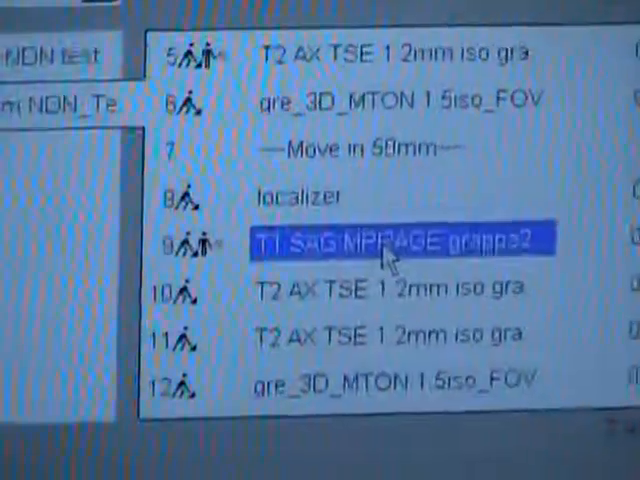